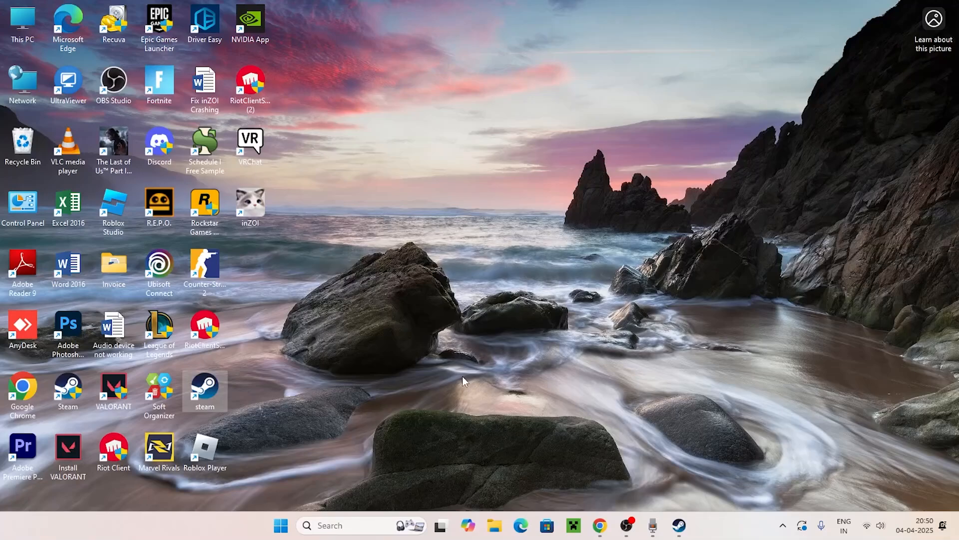
Launch Steam and go into its Downloads settings.
left_click(679, 525)
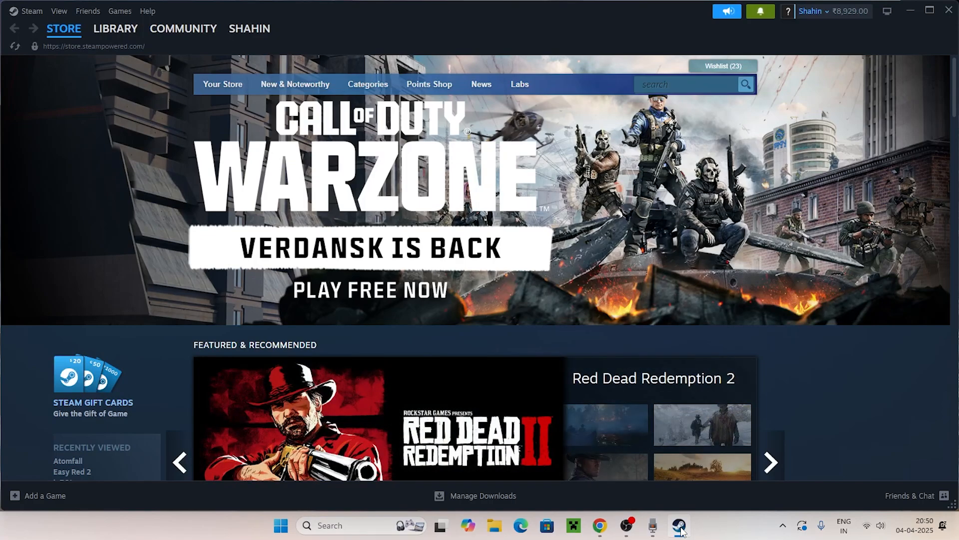
mouse_move(912, 11)
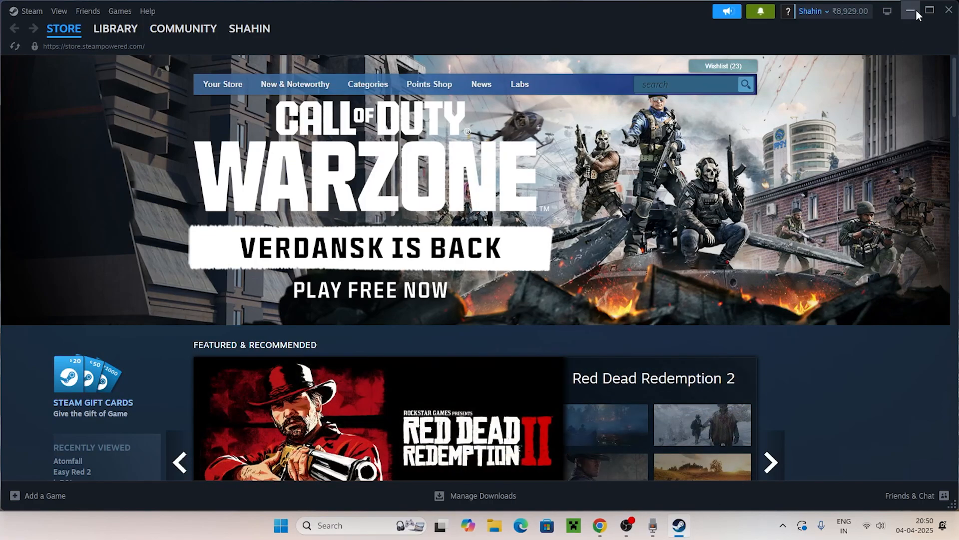
left_click(911, 11)
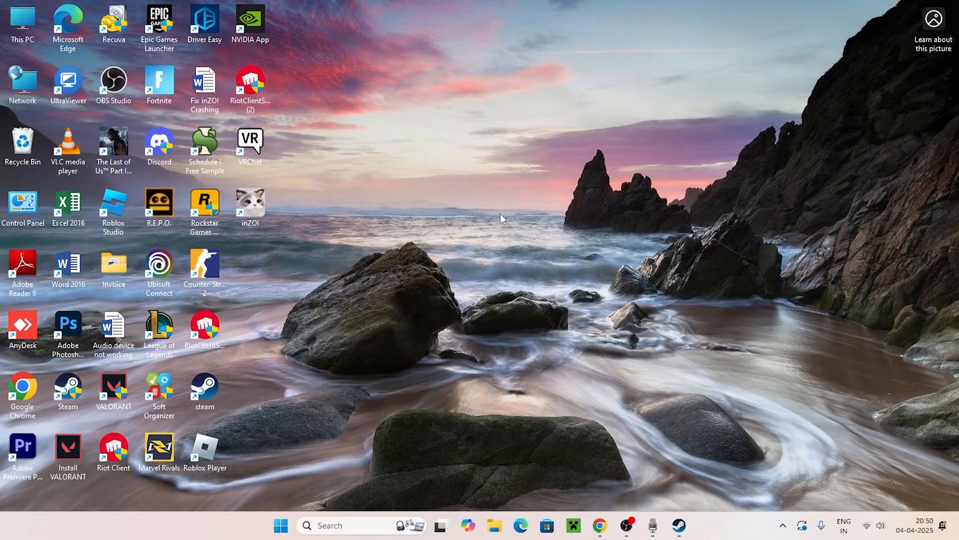
mouse_move(677, 525)
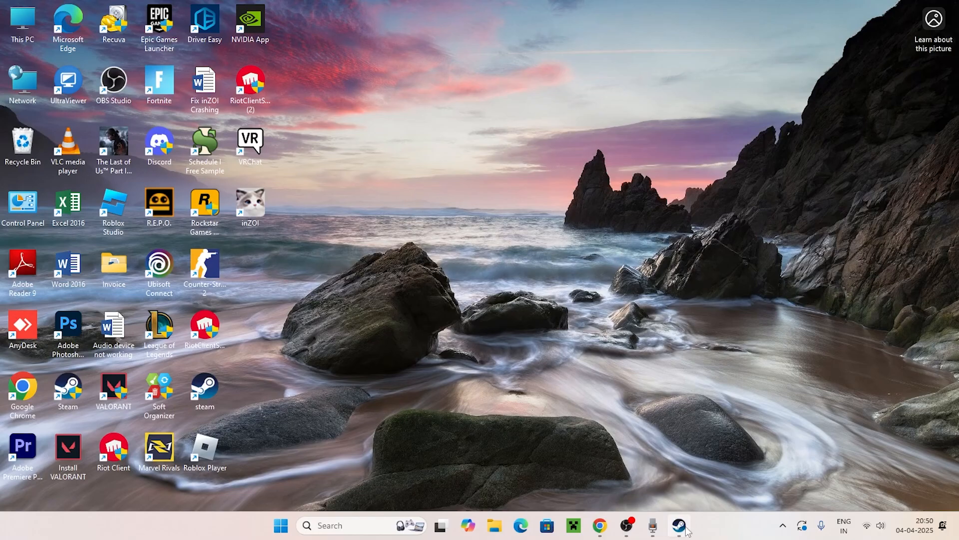
left_click(680, 525)
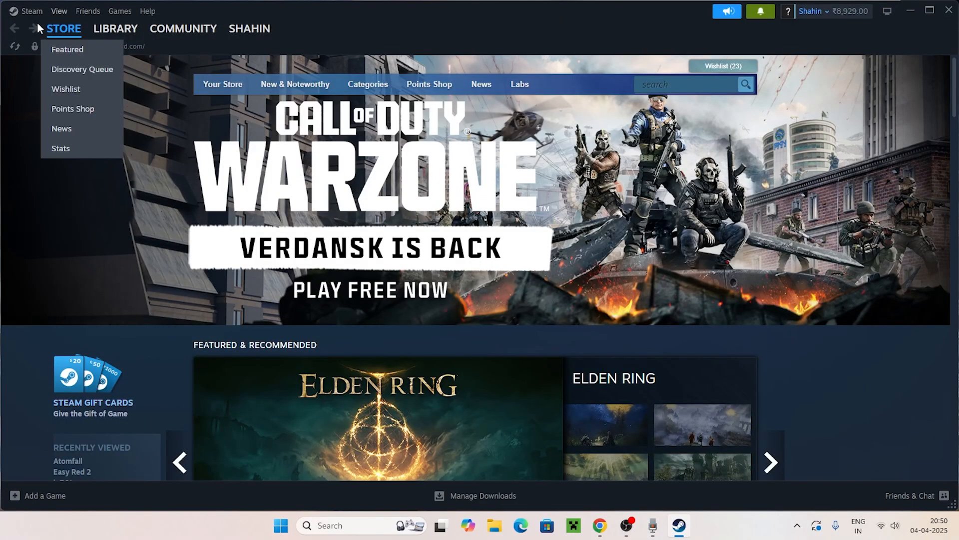
left_click(55, 128)
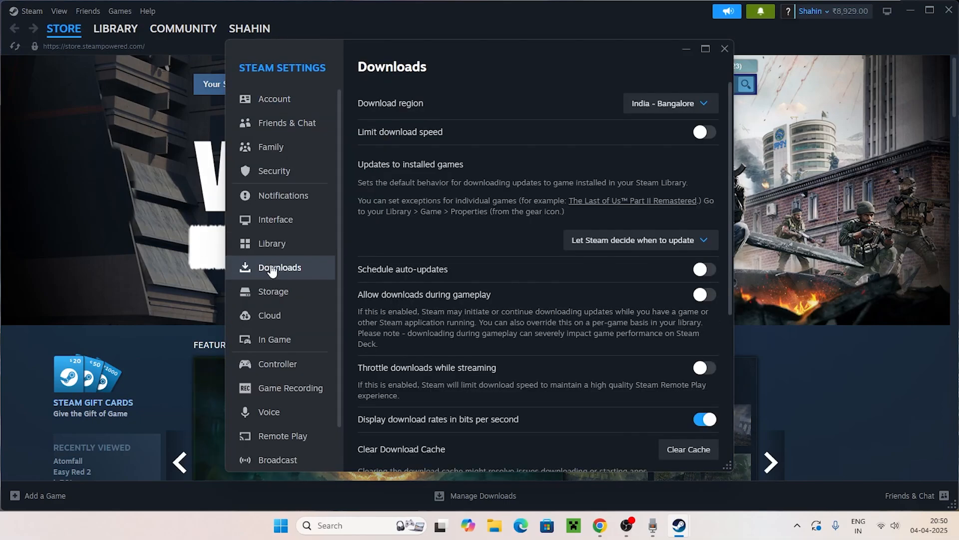
Clear the local download cache and confirm the prompt.
scroll("down", 3)
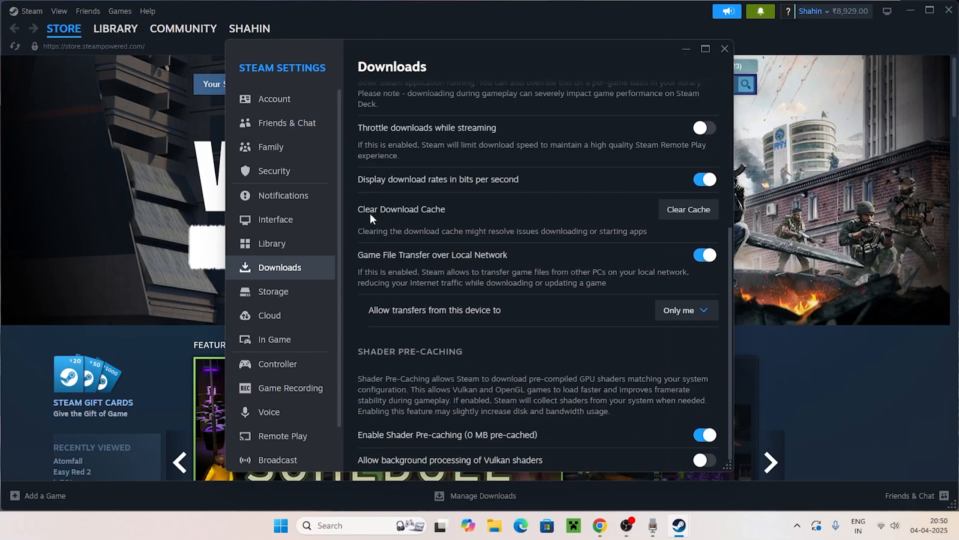
left_click(687, 209)
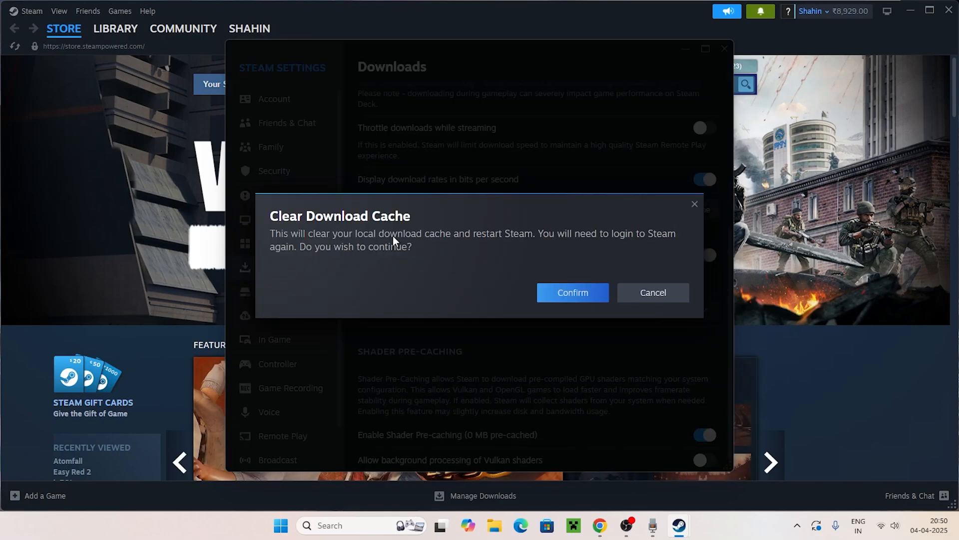
mouse_move(502, 252)
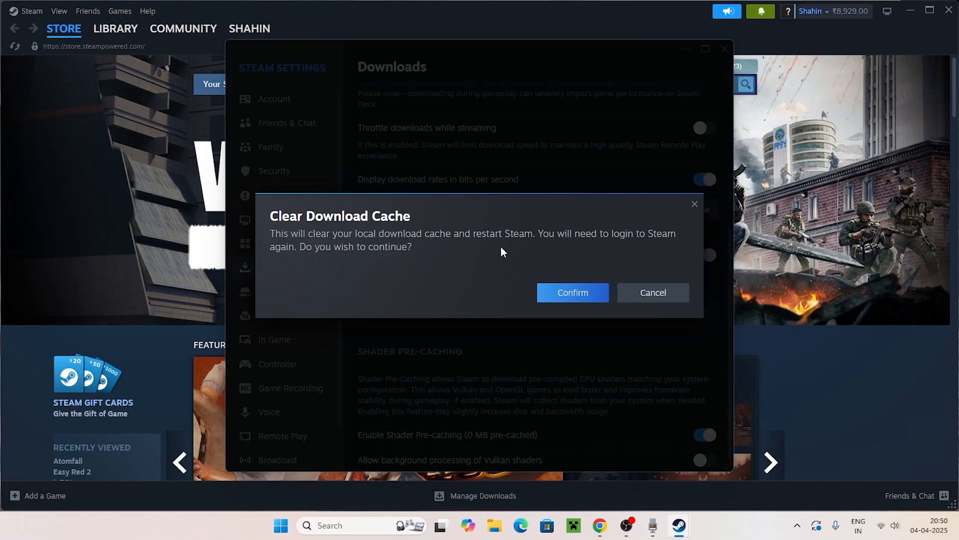
mouse_move(574, 210)
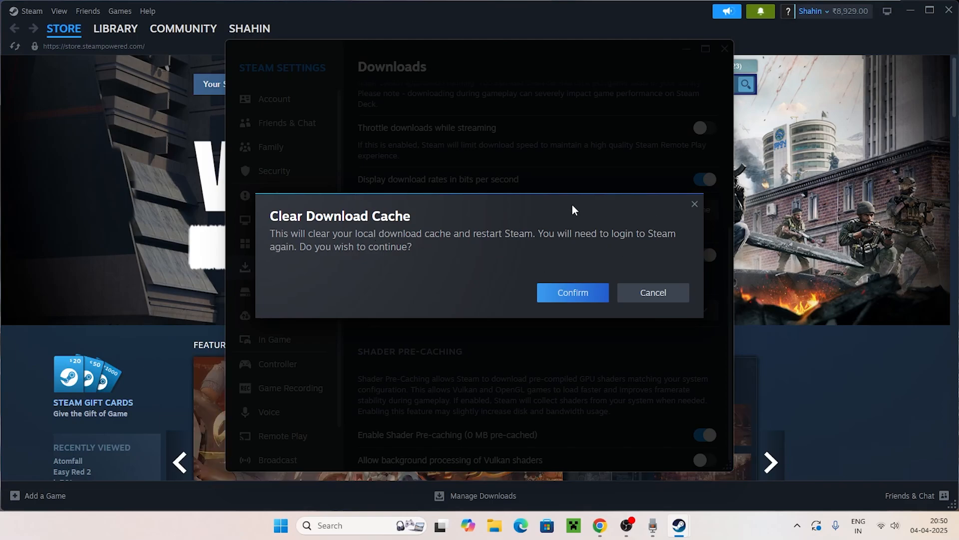
mouse_move(582, 212)
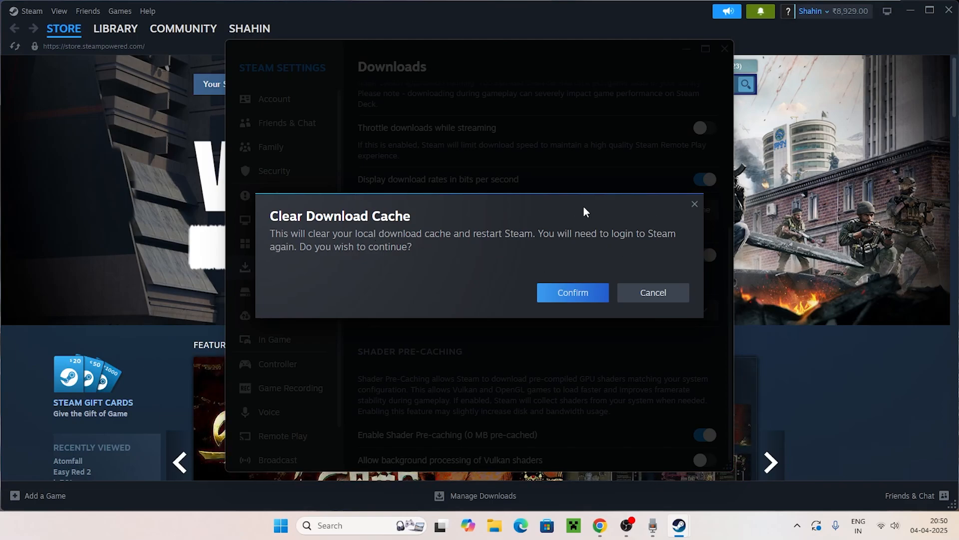
mouse_move(624, 245)
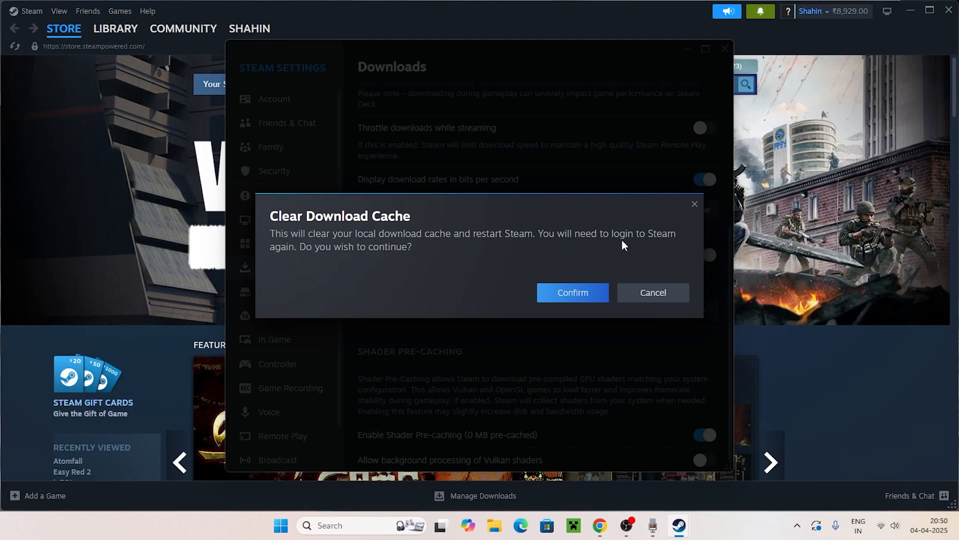
left_click(651, 292)
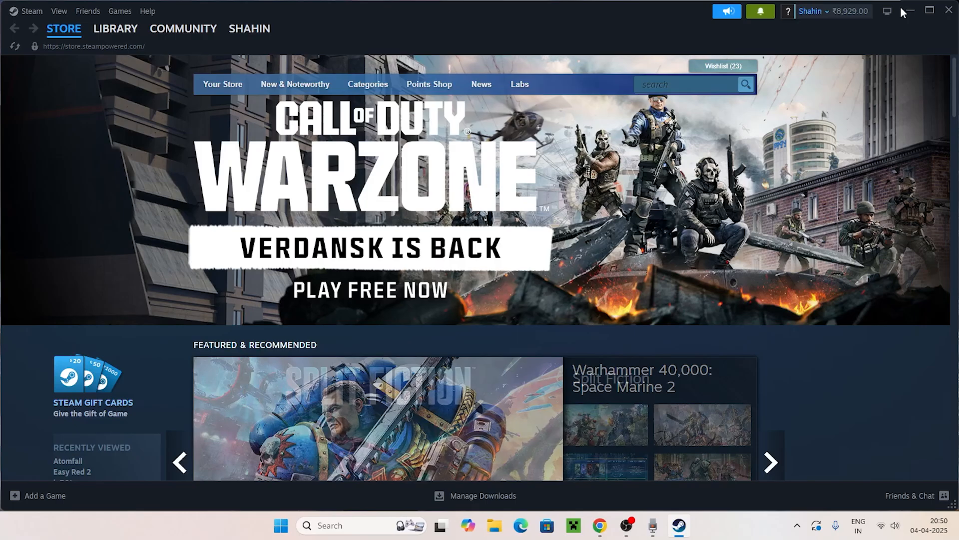
Locate steam.exe in the Steam folder and bring up its Compatibility properties.
left_click(280, 525)
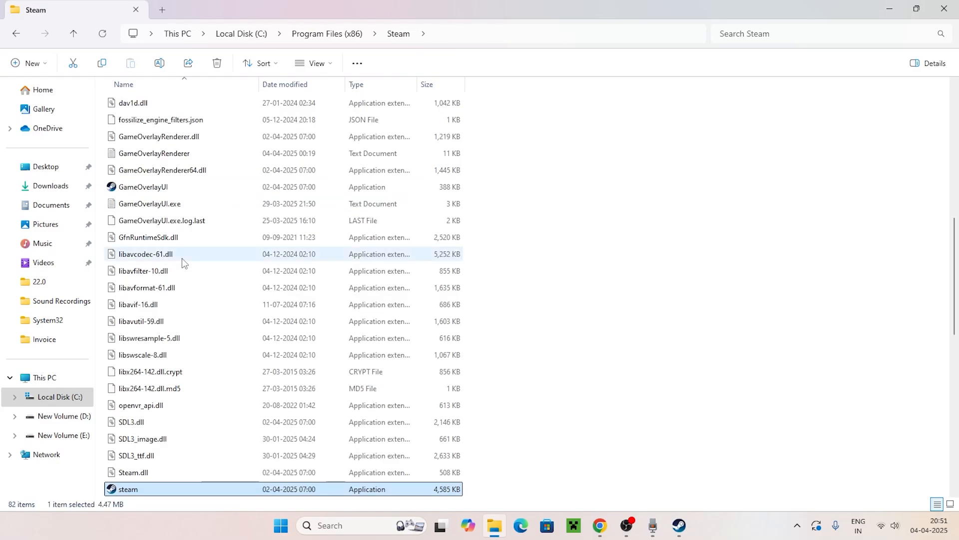
scroll("down", 3)
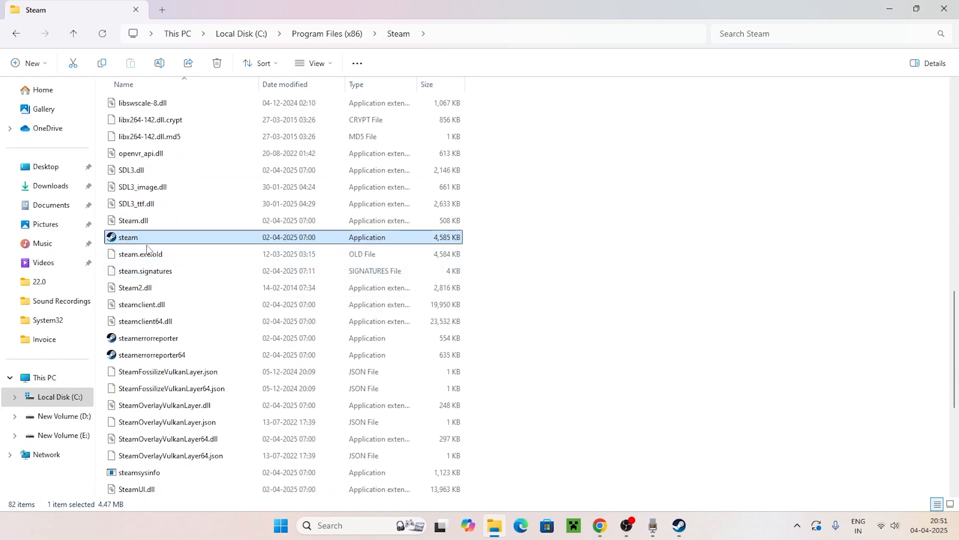
mouse_move(147, 248)
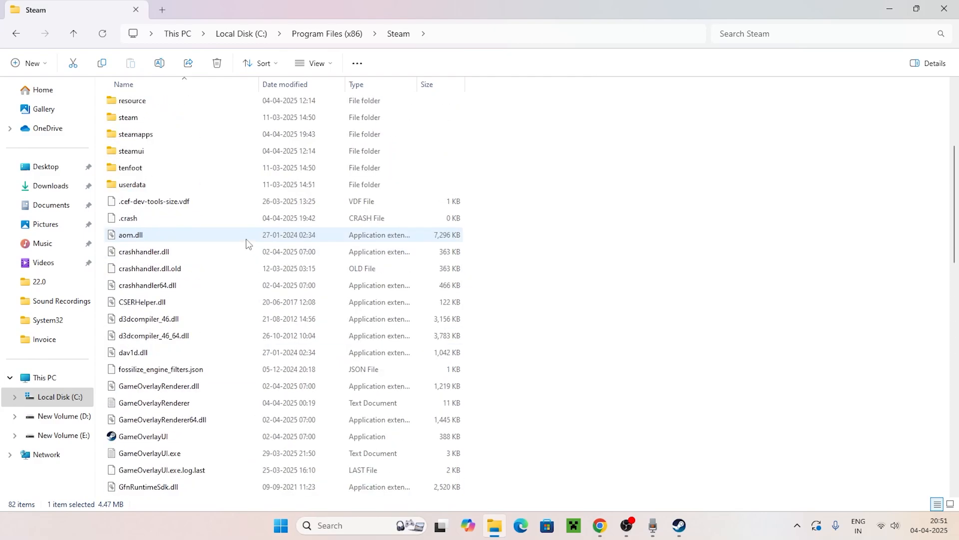
scroll("down", 3)
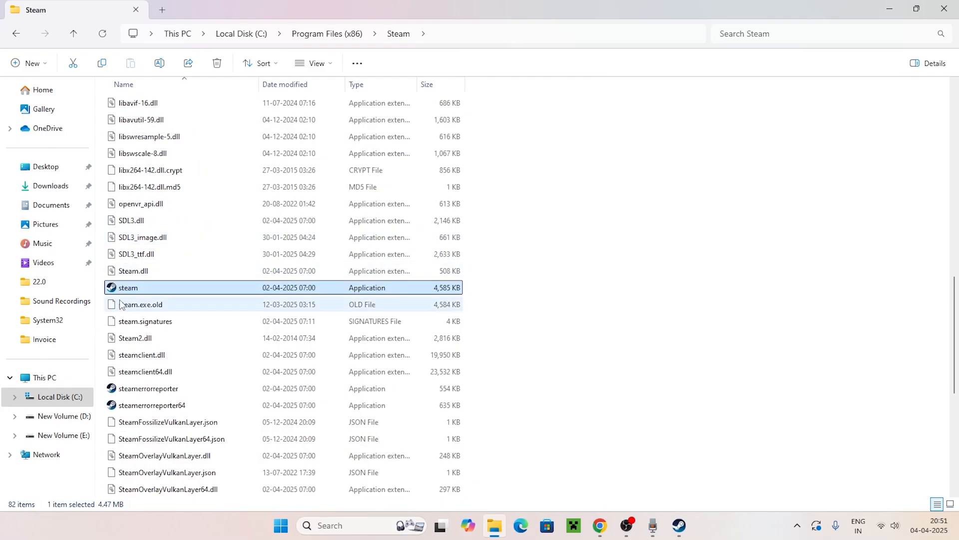
right_click(127, 287)
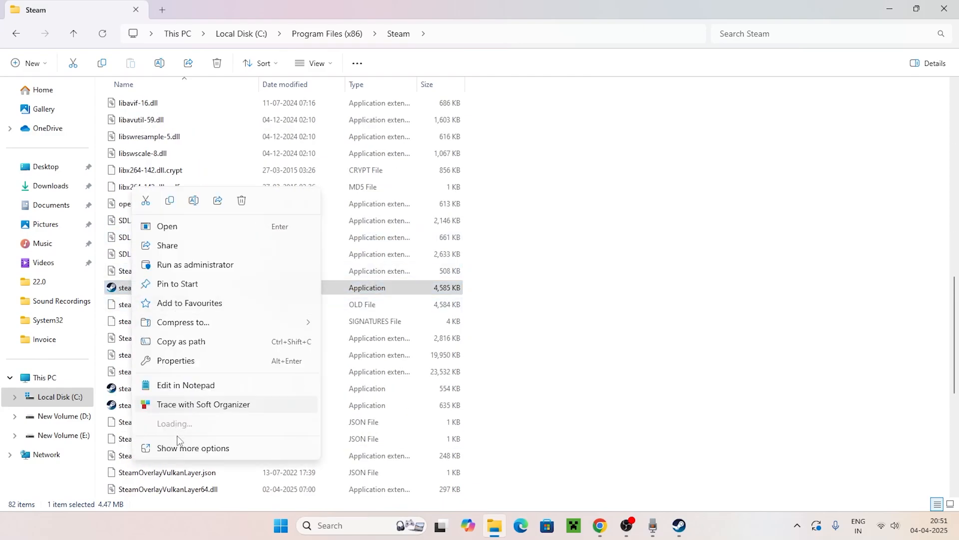
left_click(175, 360)
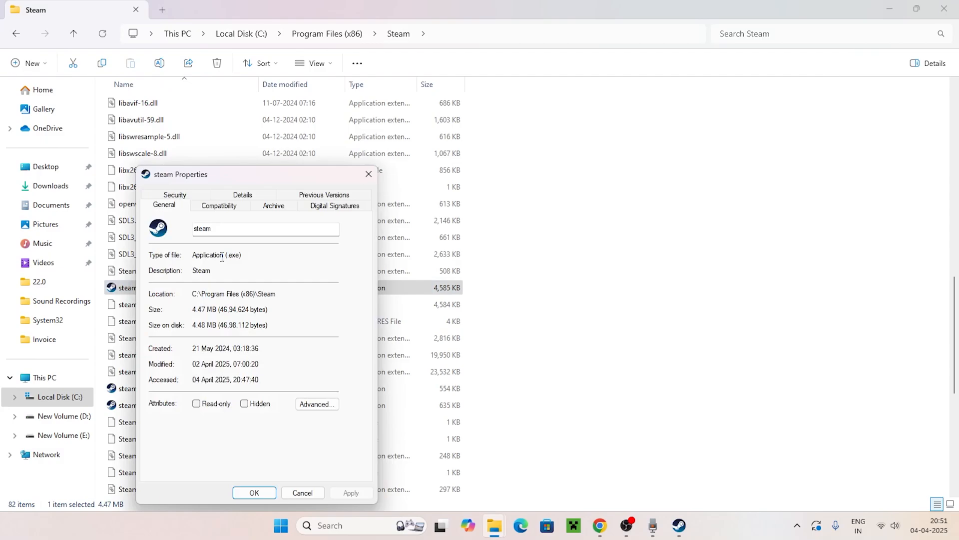
left_click(219, 205)
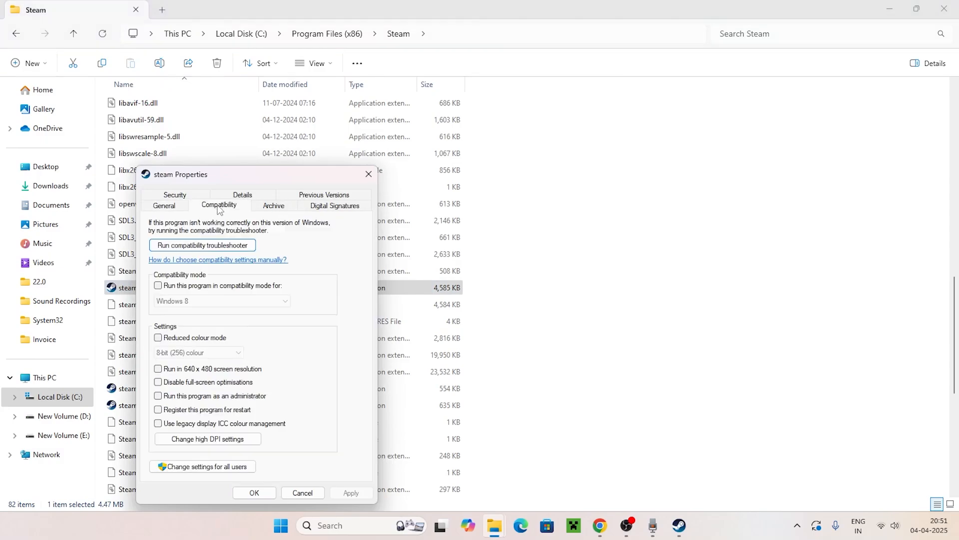
mouse_move(179, 271)
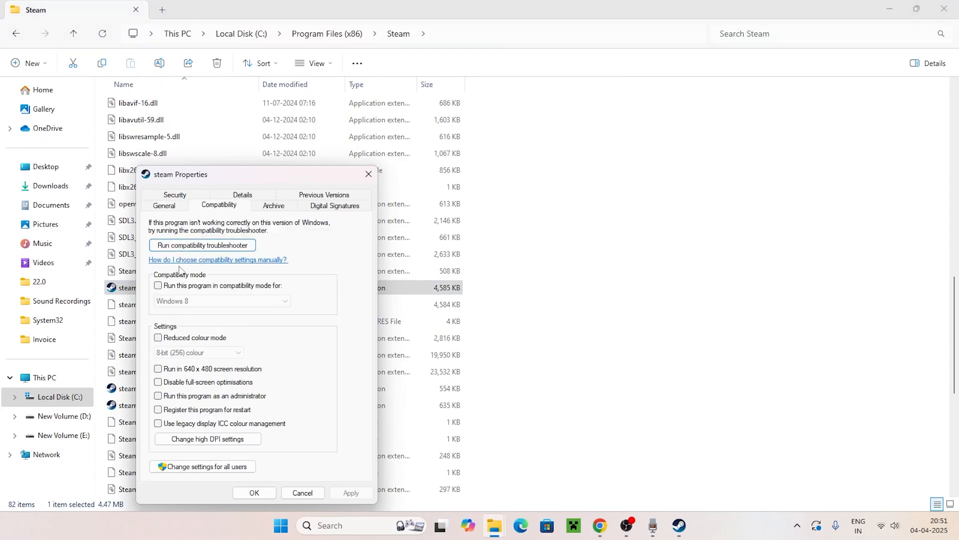
Enable Windows 8 compatibility mode and Run as administrator for steam.exe, then close Explorer.
left_click(158, 286)
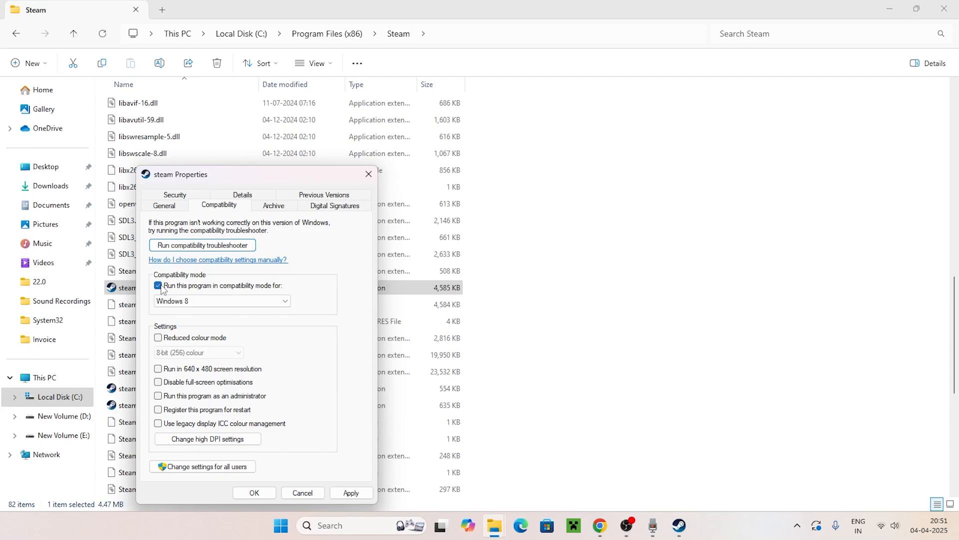
mouse_move(278, 293)
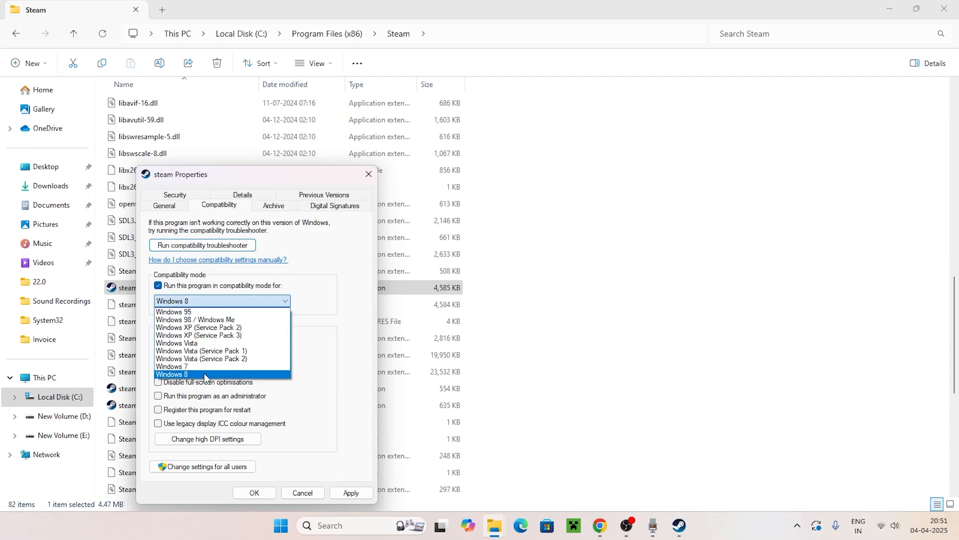
left_click(158, 381)
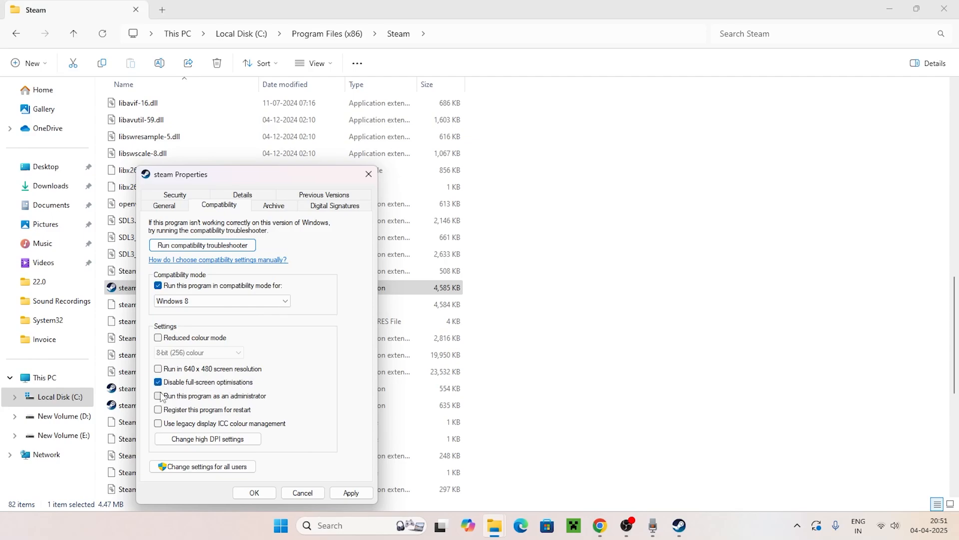
left_click(158, 396)
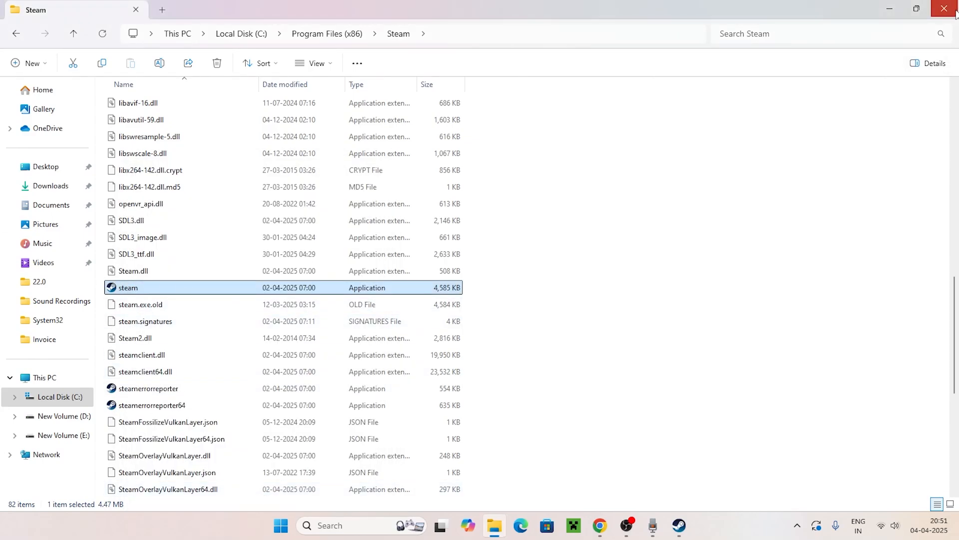
left_click(949, 9)
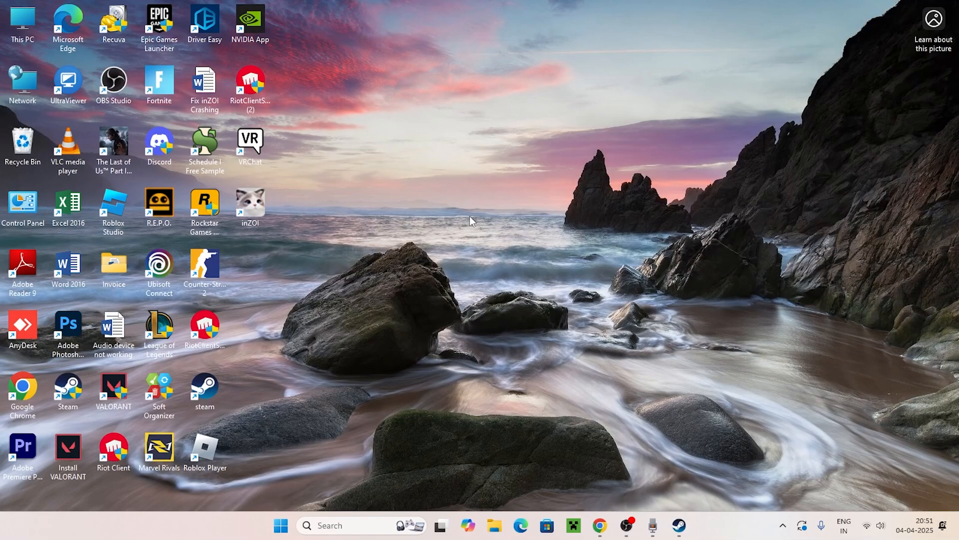
Open %localappdata% via Run and delete the Steam folder there.
type("run")
type("%localappdata%")
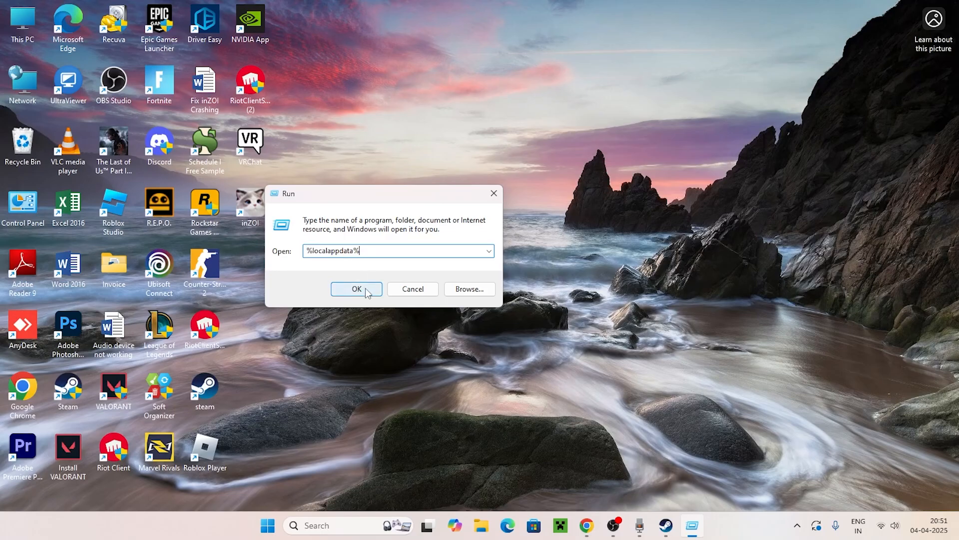
left_click(356, 289)
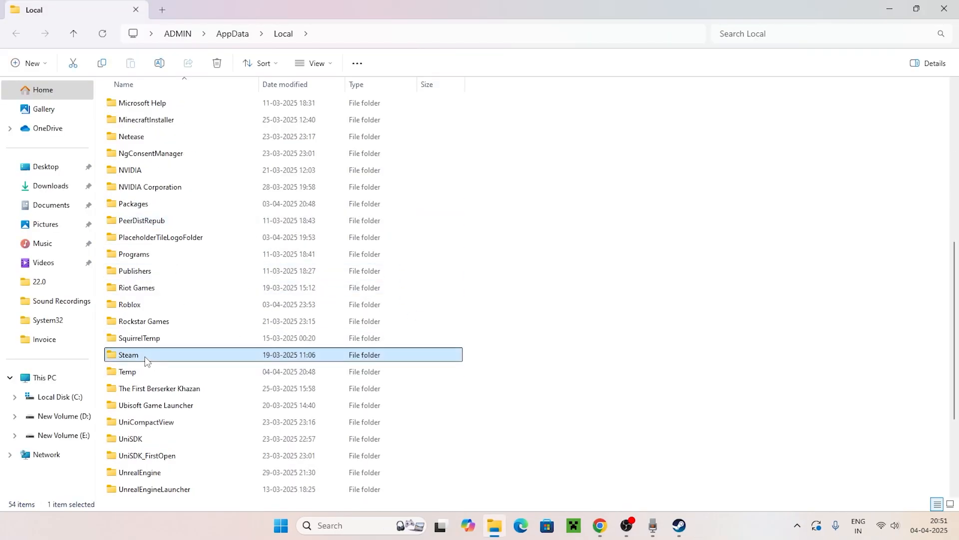
right_click(128, 354)
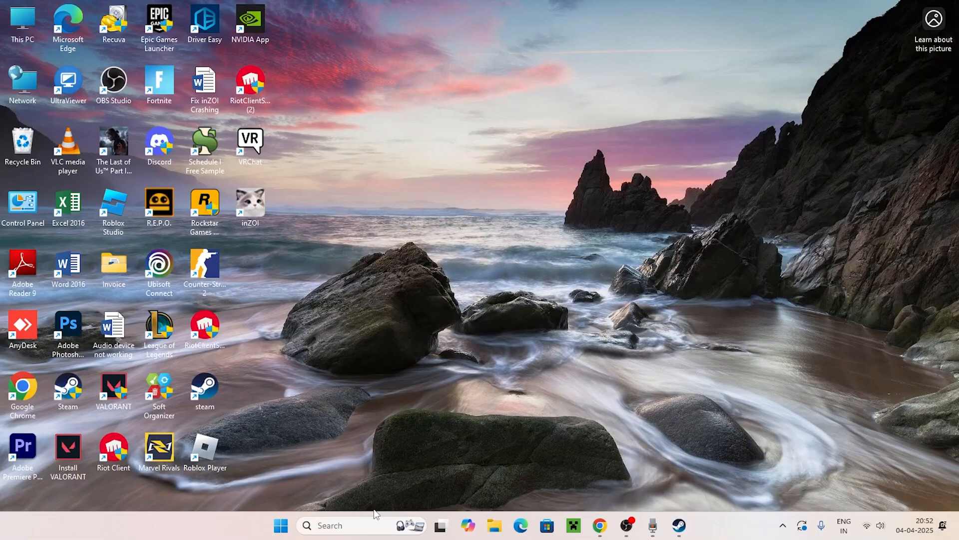
Reach the WiFi connection's IPv4 properties through Control Panel's Network Connections.
type("control Panel")
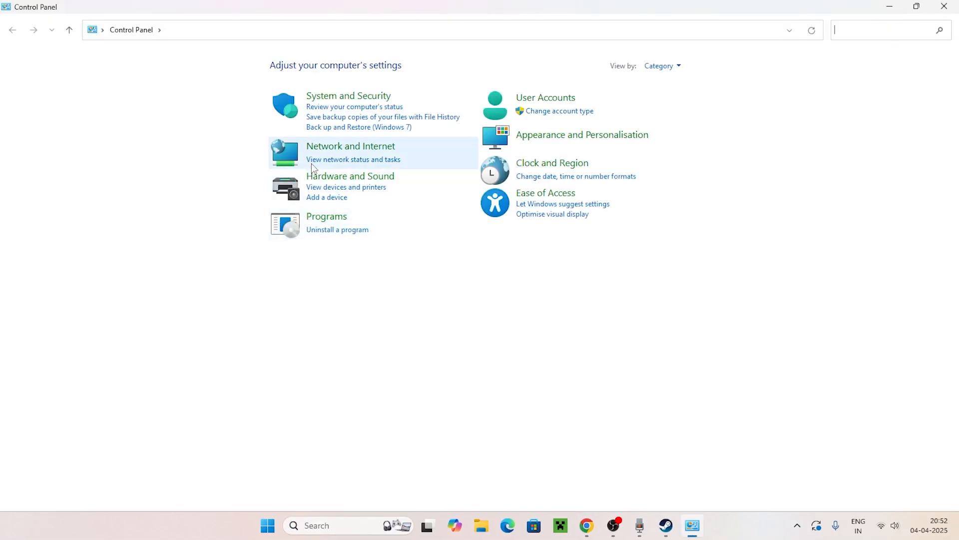
left_click(351, 145)
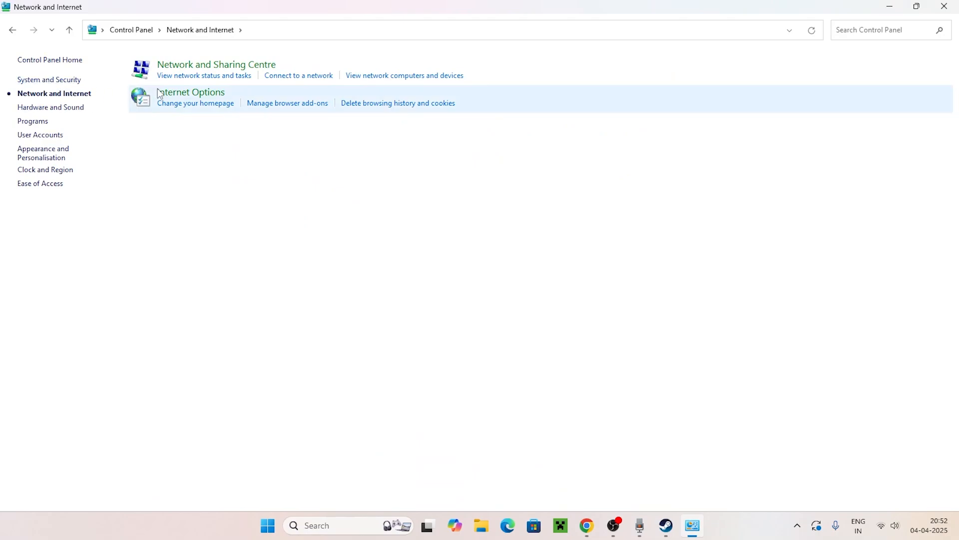
left_click(216, 64)
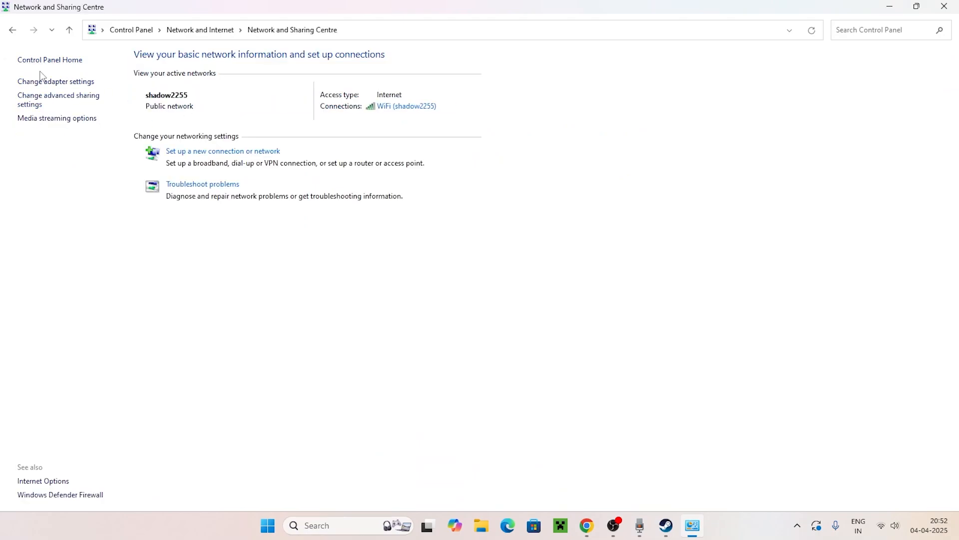
right_click(234, 84)
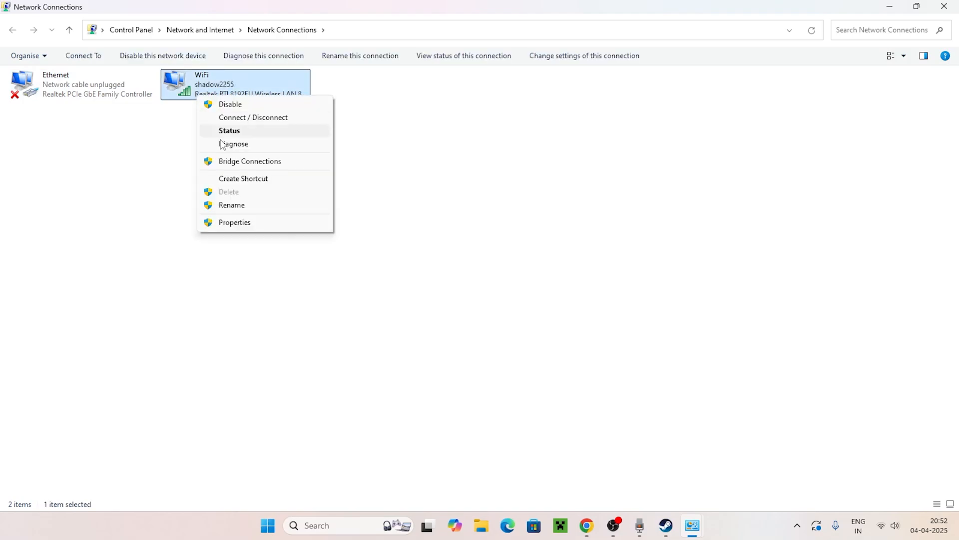
left_click(233, 222)
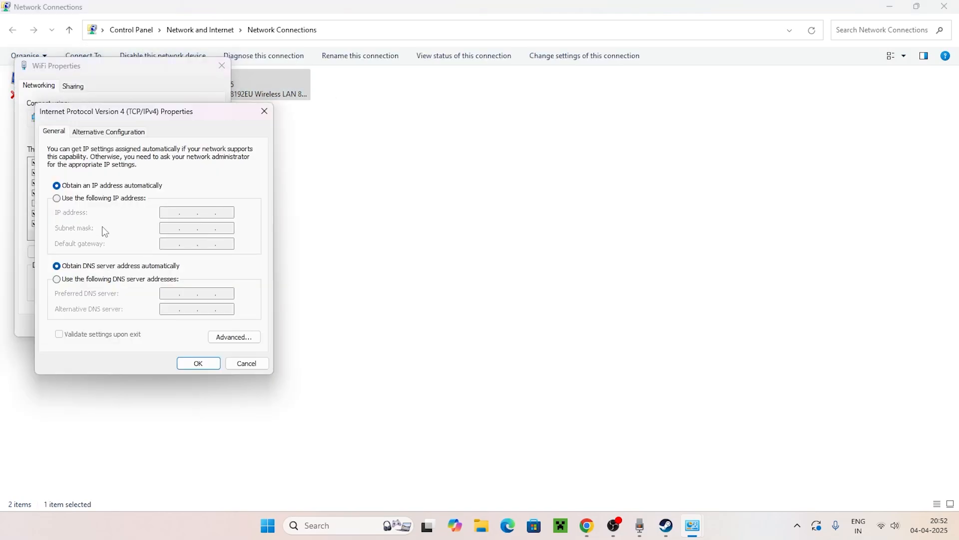
Set fixed DNS servers 8.8.8.8 and 8.8.4.4 for the WiFi connection.
left_click(56, 279)
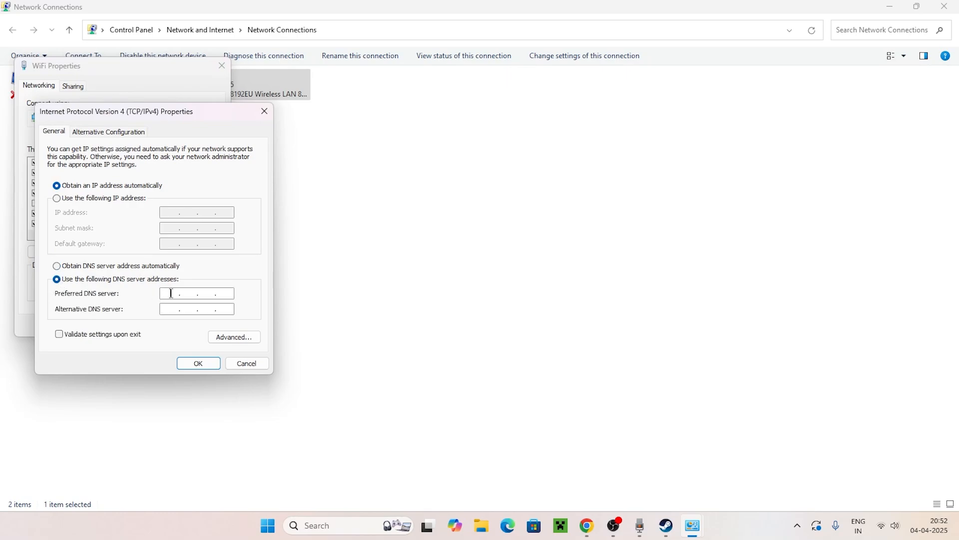
type("8.8.8.")
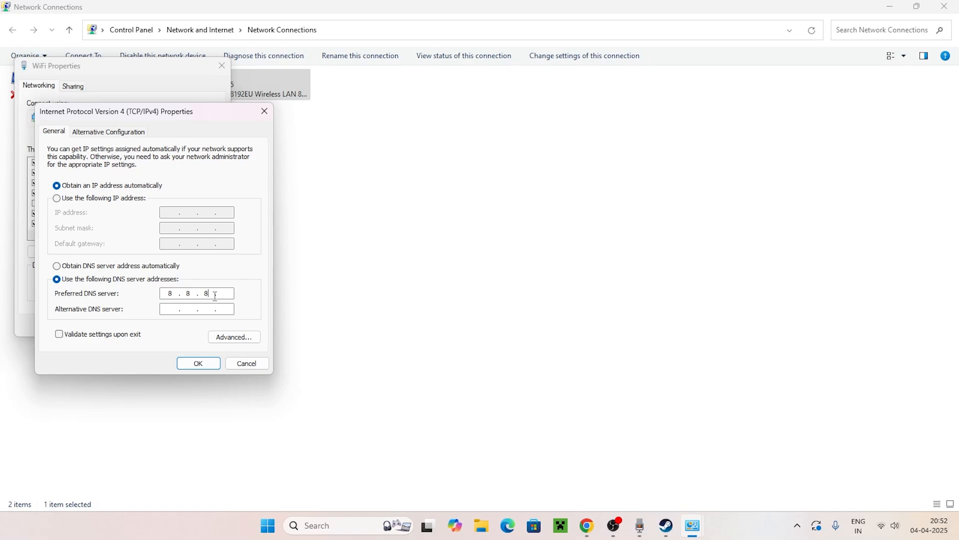
type("8.7")
left_click(197, 309)
type("8.8.4.")
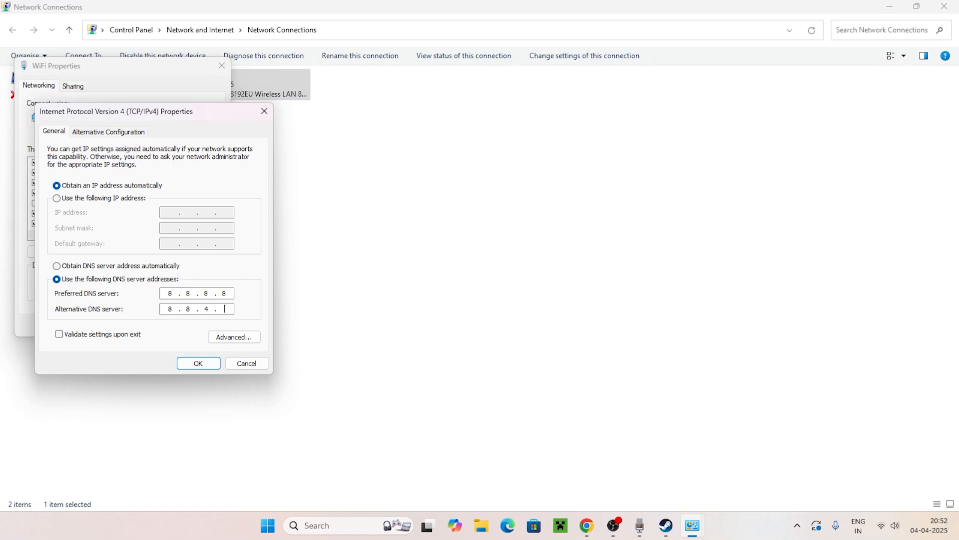
type("4")
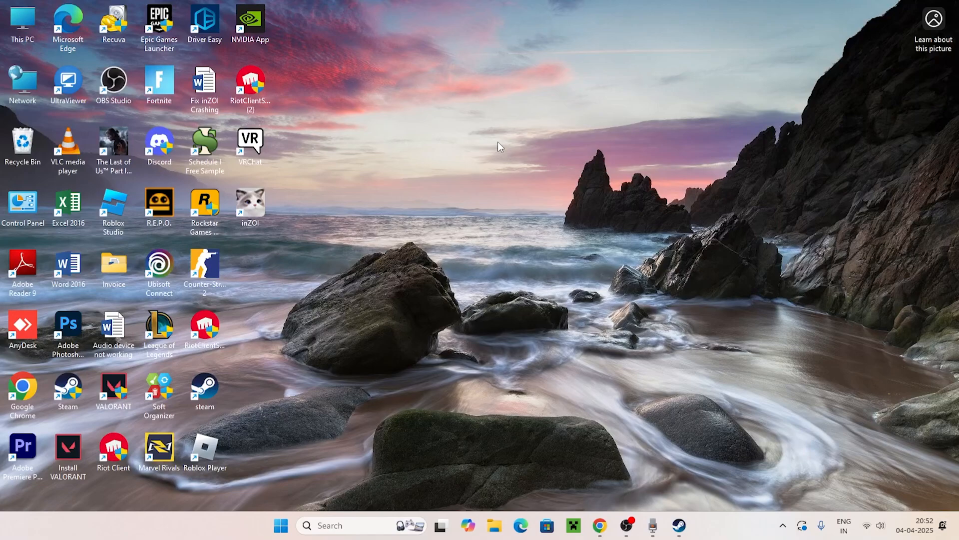
mouse_move(487, 151)
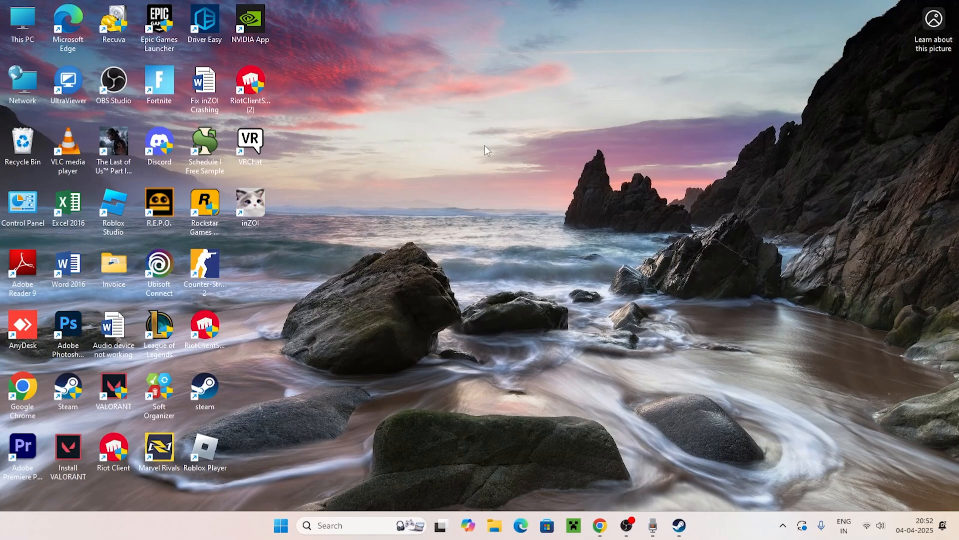
mouse_move(485, 153)
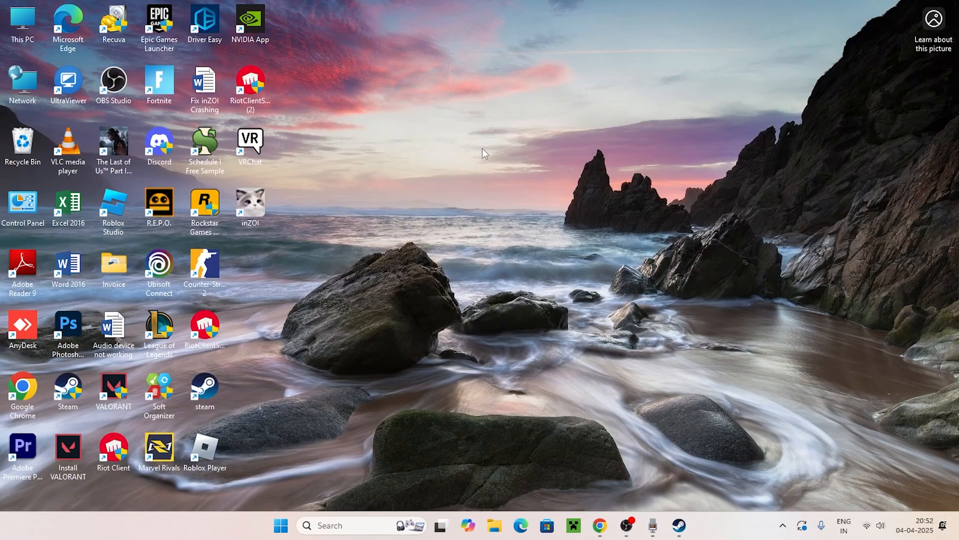